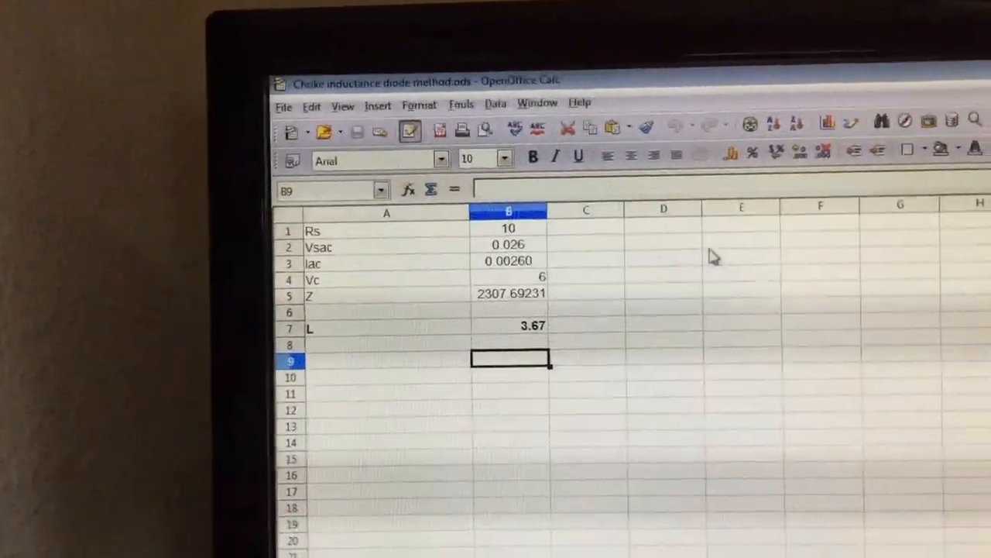
# Set Vsac in B2 to 0.025 so Iac reads 0.00250, Z 2400 and L 3.82
pyautogui.click(471, 229)
pyautogui.write('0.025')
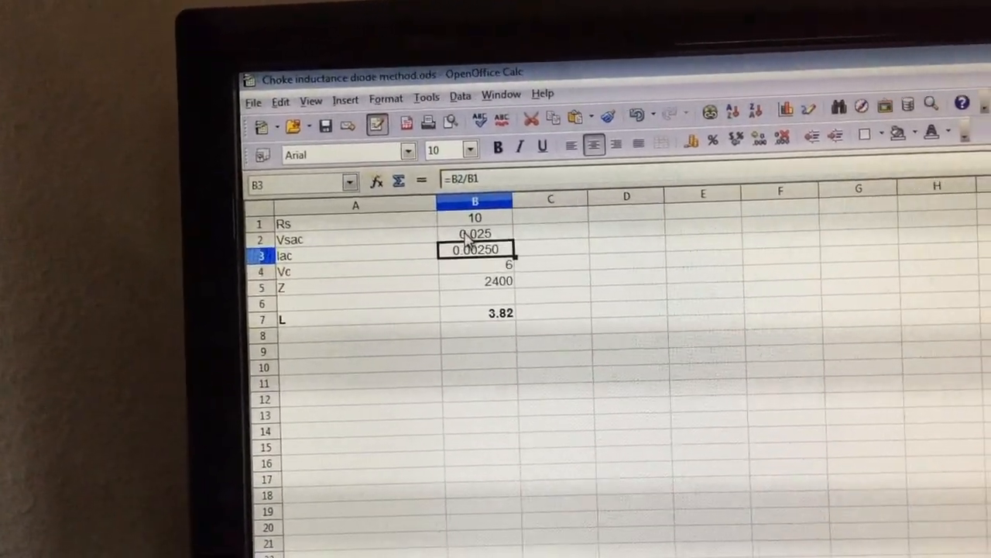
pyautogui.click(473, 263)
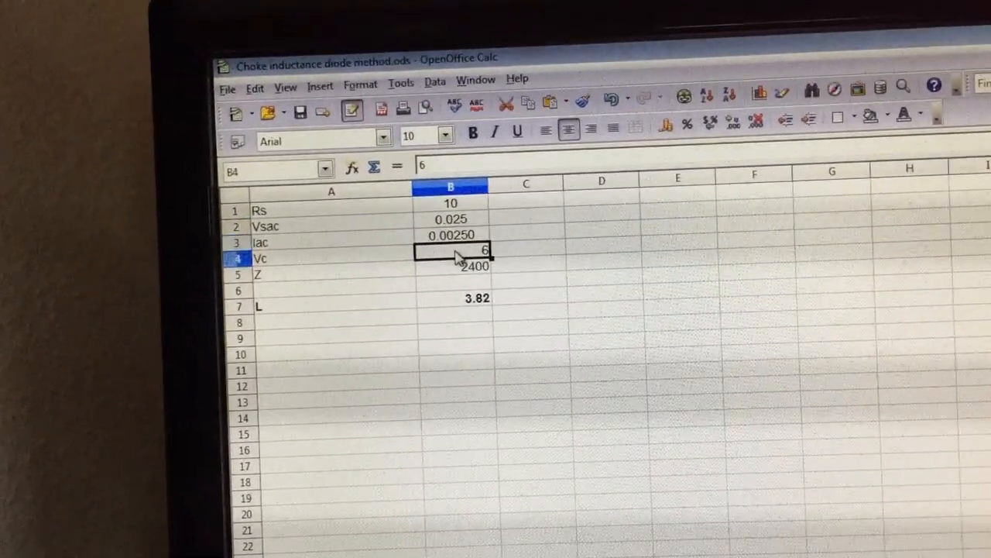